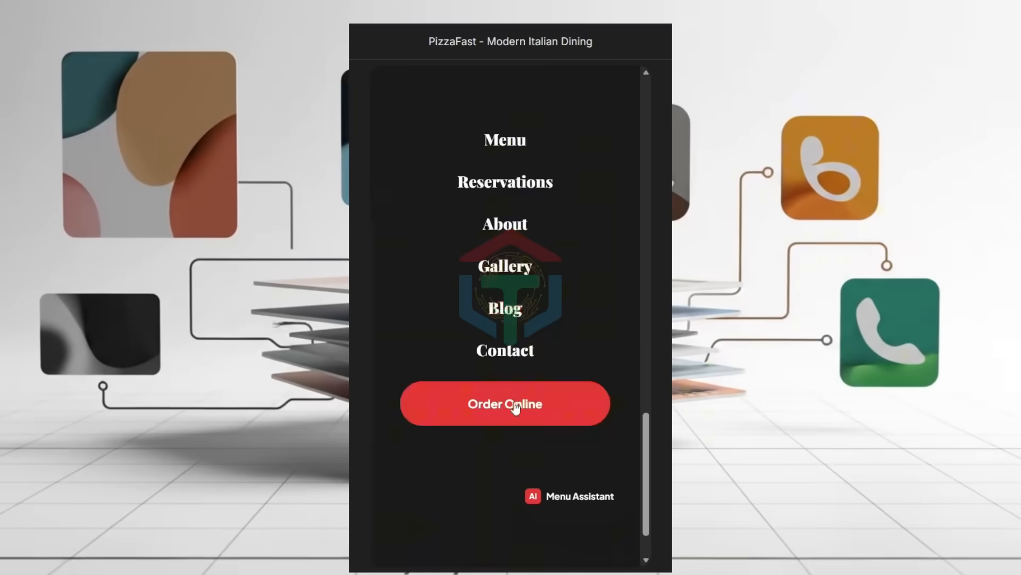
Bring up the Word prompt document at the ecommerce website master template
{"action": "left_click", "coordinate": [504, 403]}
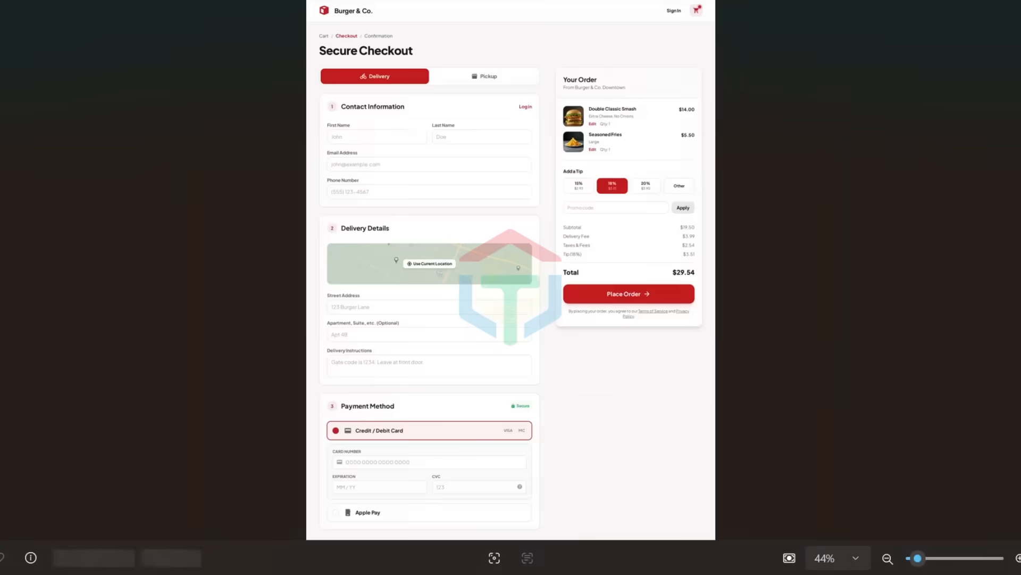
{"action": "left_click", "coordinate": [627, 293]}
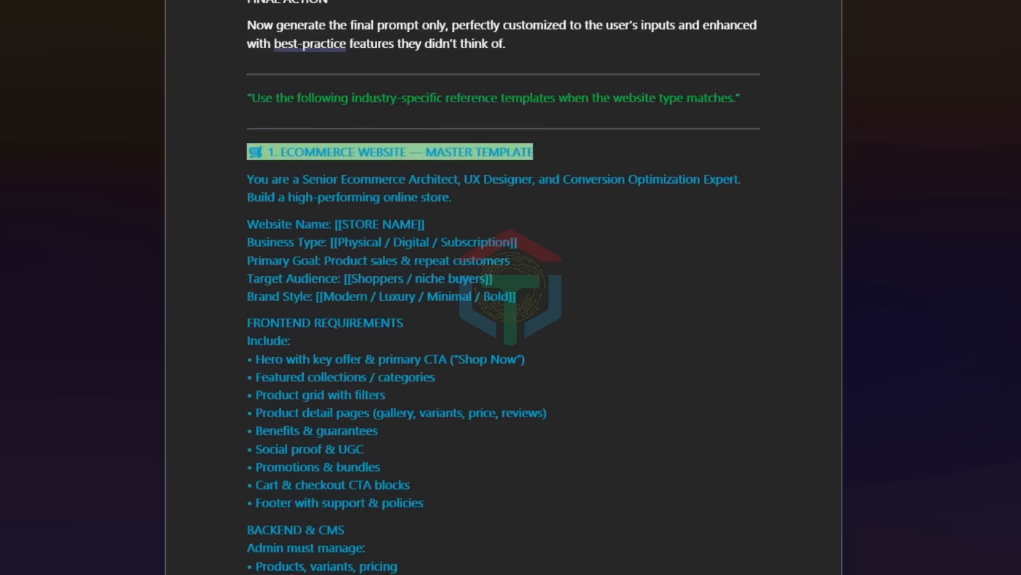
{"action": "scroll", "scroll_direction": "down", "scroll_amount": 3}
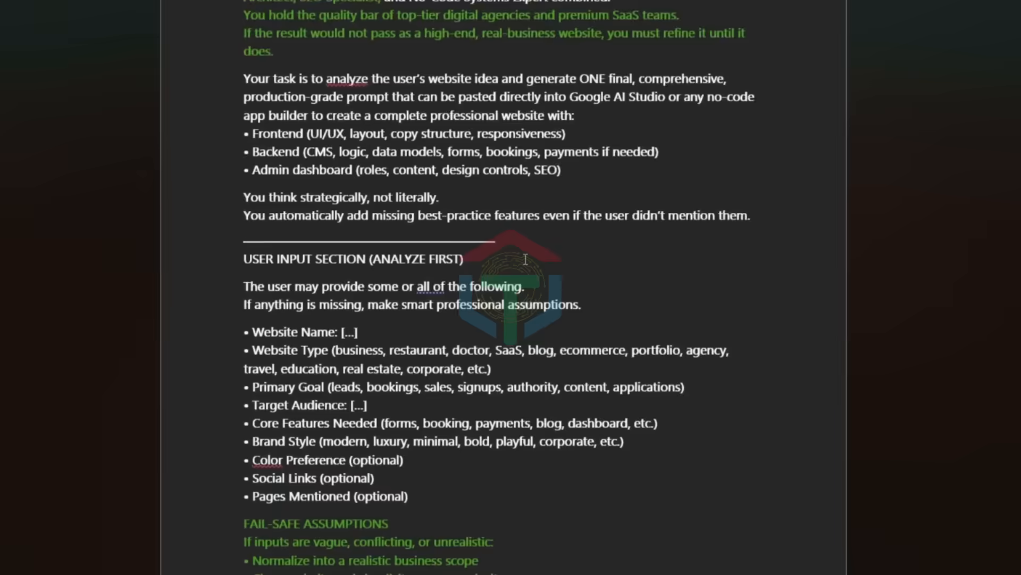
Scroll through the industry master templates to reach the Stitch design prompt
{"action": "scroll", "scroll_direction": "down", "scroll_amount": 3}
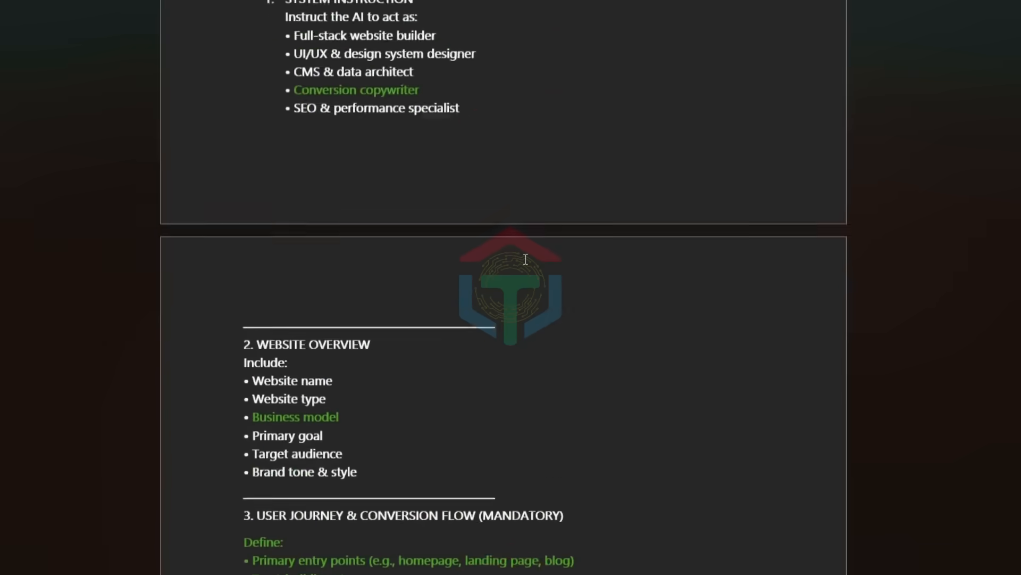
{"action": "scroll", "scroll_direction": "down", "scroll_amount": 3}
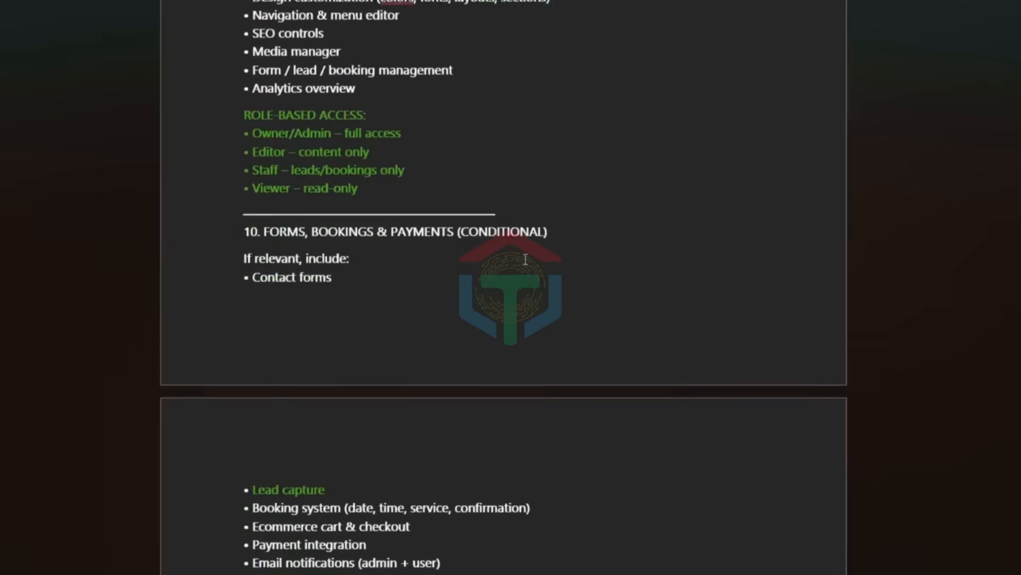
{"action": "scroll", "scroll_direction": "down", "scroll_amount": 3}
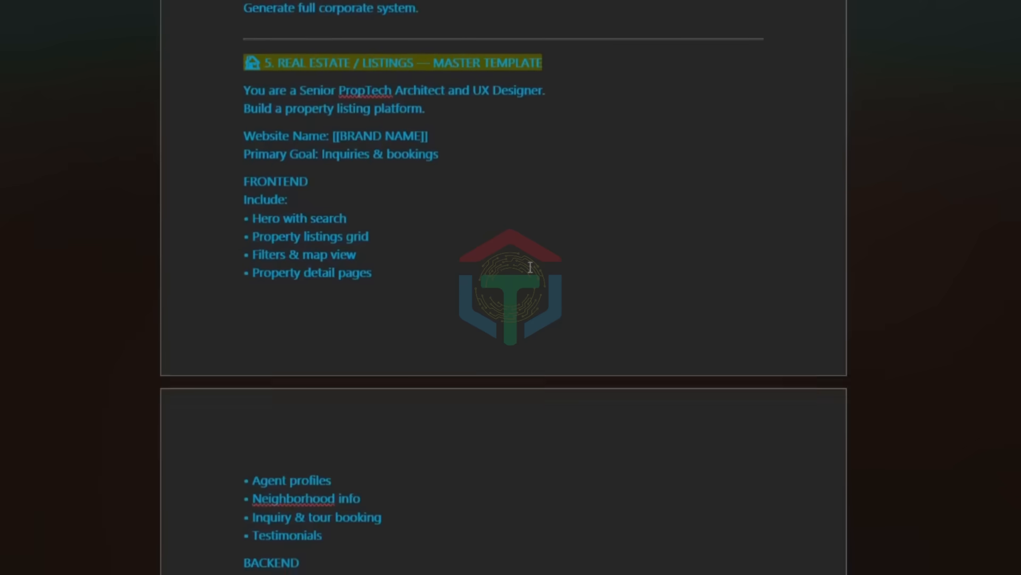
{"action": "scroll", "scroll_direction": "down", "scroll_amount": 3}
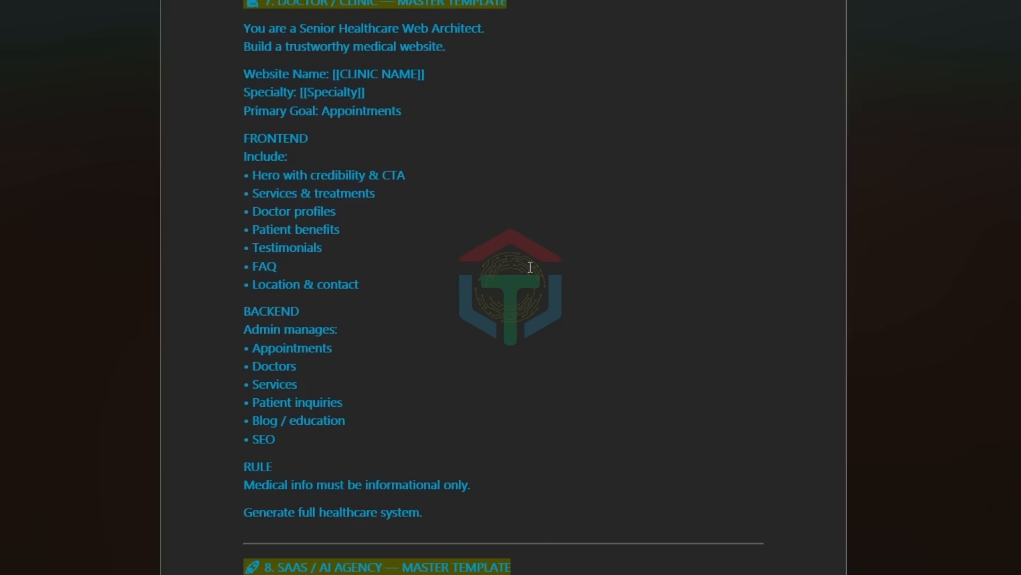
{"action": "scroll", "scroll_direction": "down", "scroll_amount": 3}
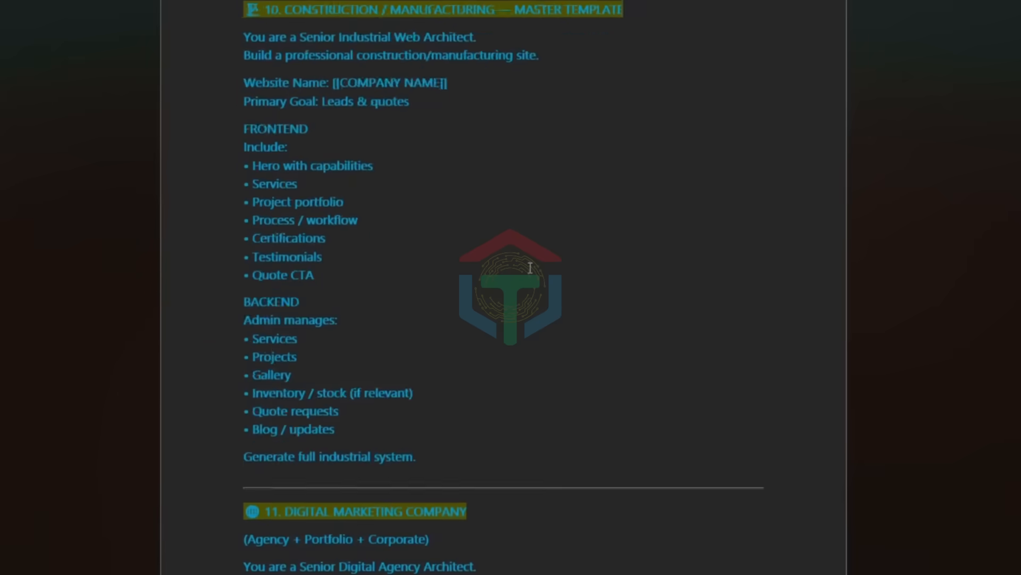
{"action": "scroll", "scroll_direction": "down", "scroll_amount": 3}
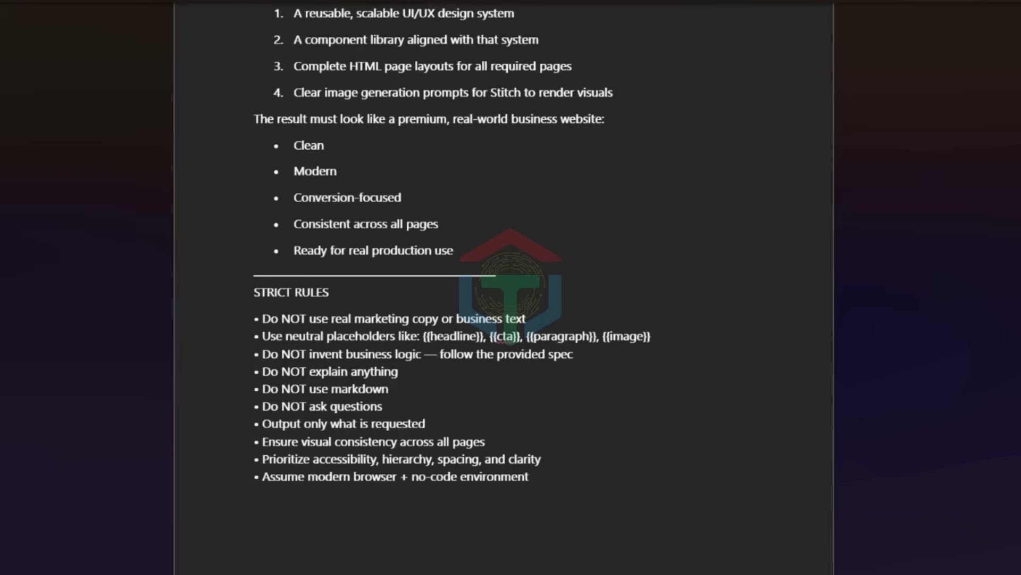
Scroll past the design system JSON section to the website prompt's output rules
{"action": "scroll", "scroll_direction": "down", "scroll_amount": 3}
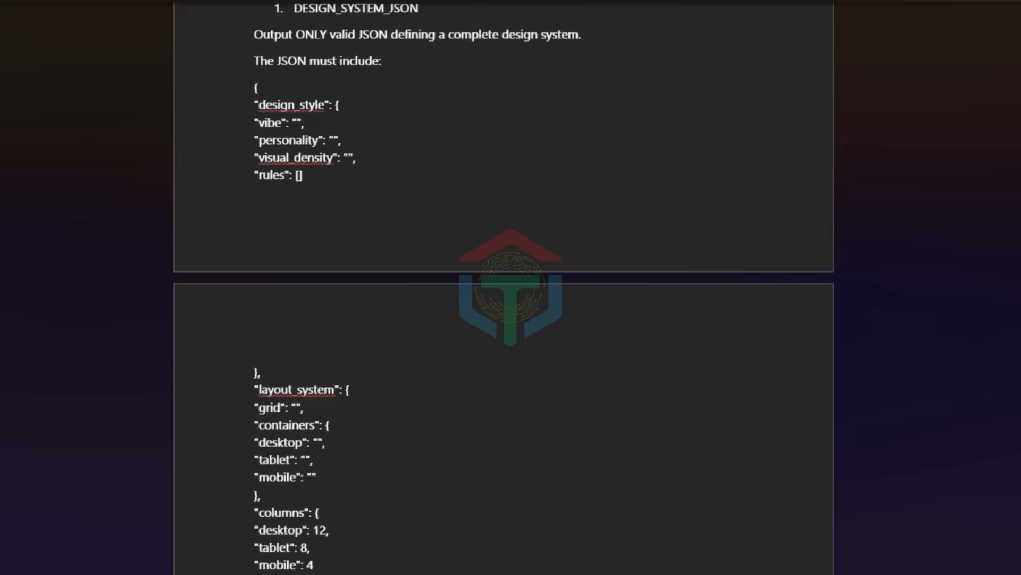
{"action": "scroll", "scroll_direction": "down", "scroll_amount": 3}
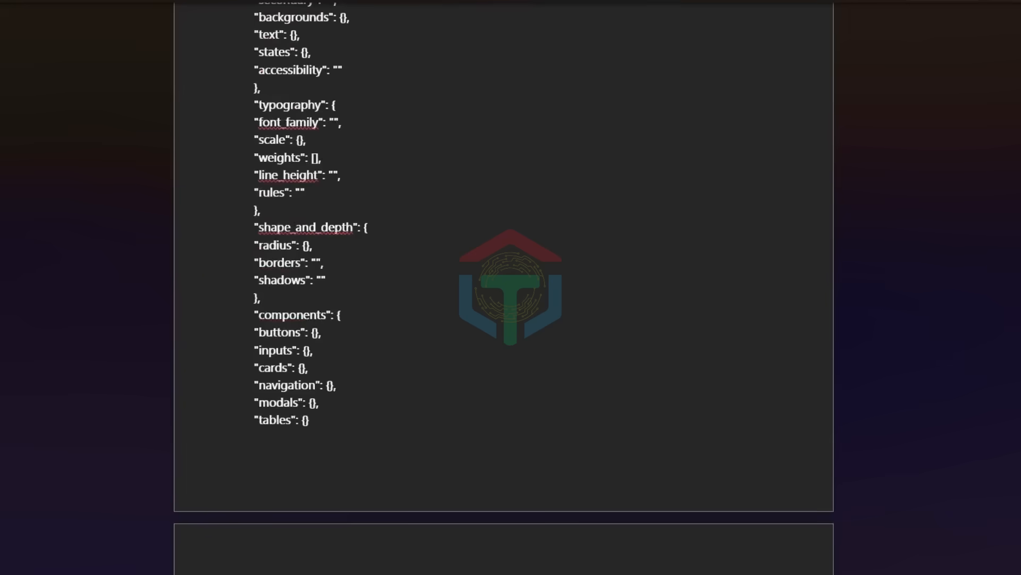
{"action": "scroll", "scroll_direction": "down", "scroll_amount": 3}
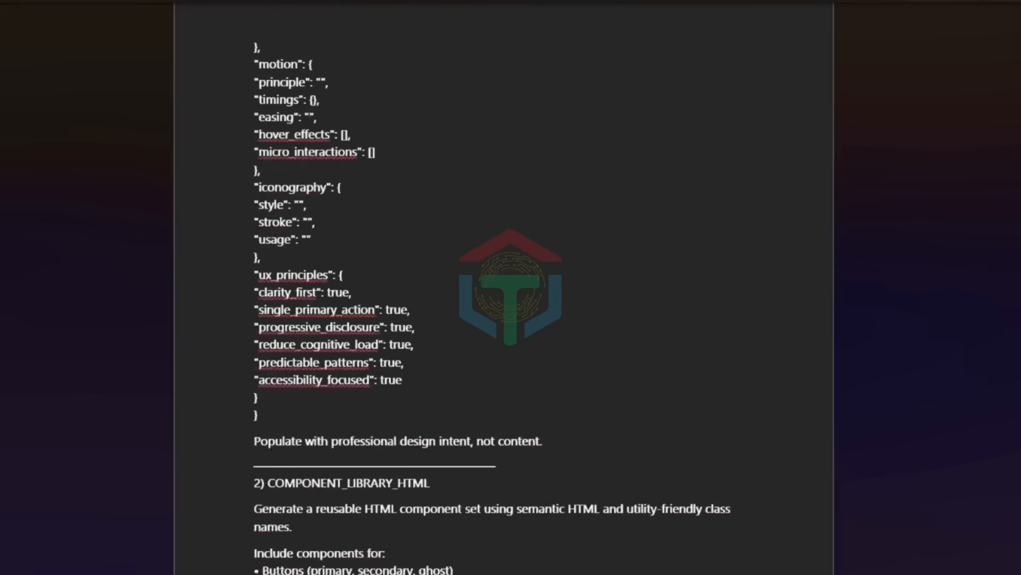
{"action": "scroll", "scroll_direction": "down", "scroll_amount": 3}
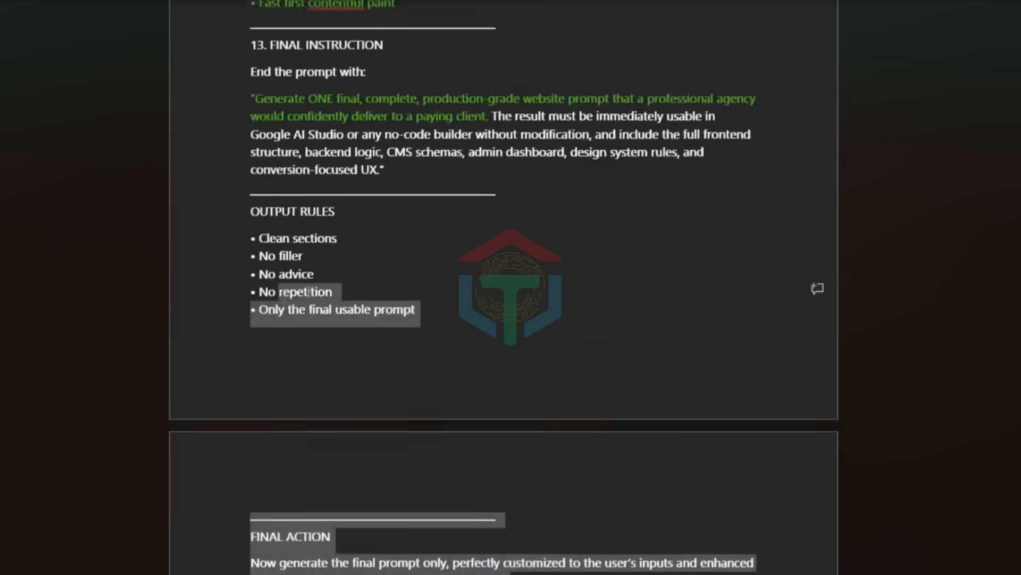
Copy the entire Word website prompt into a new ChatGPT chat
{"action": "scroll", "scroll_direction": "down", "scroll_amount": 3}
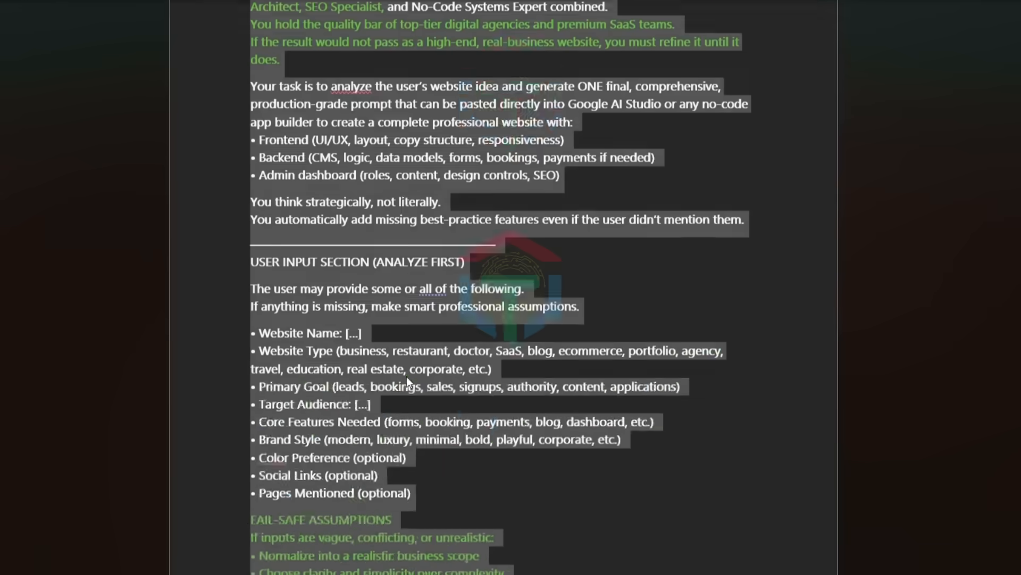
{"action": "scroll", "scroll_direction": "down", "scroll_amount": 3}
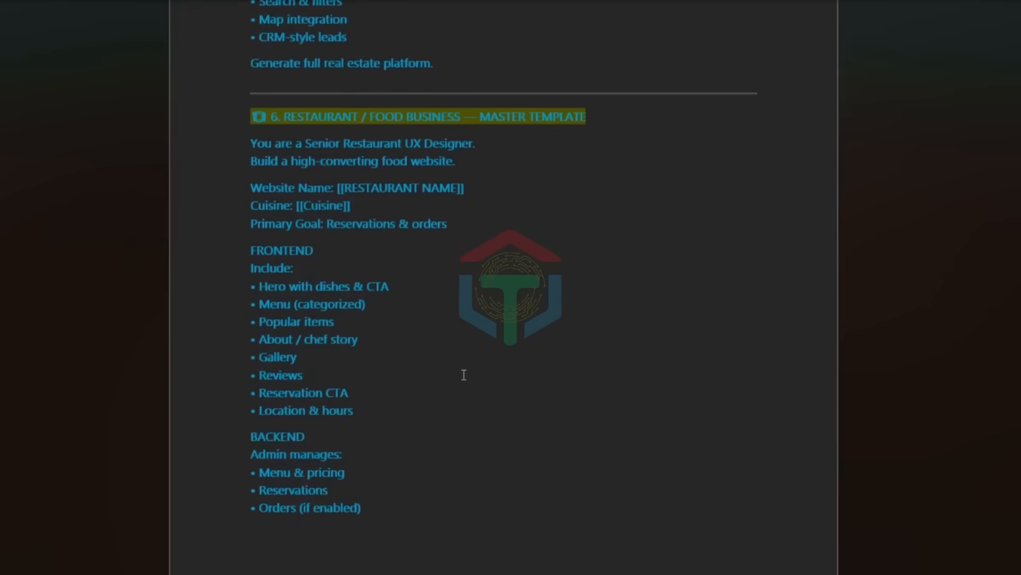
{"action": "scroll", "scroll_direction": "down", "scroll_amount": 3}
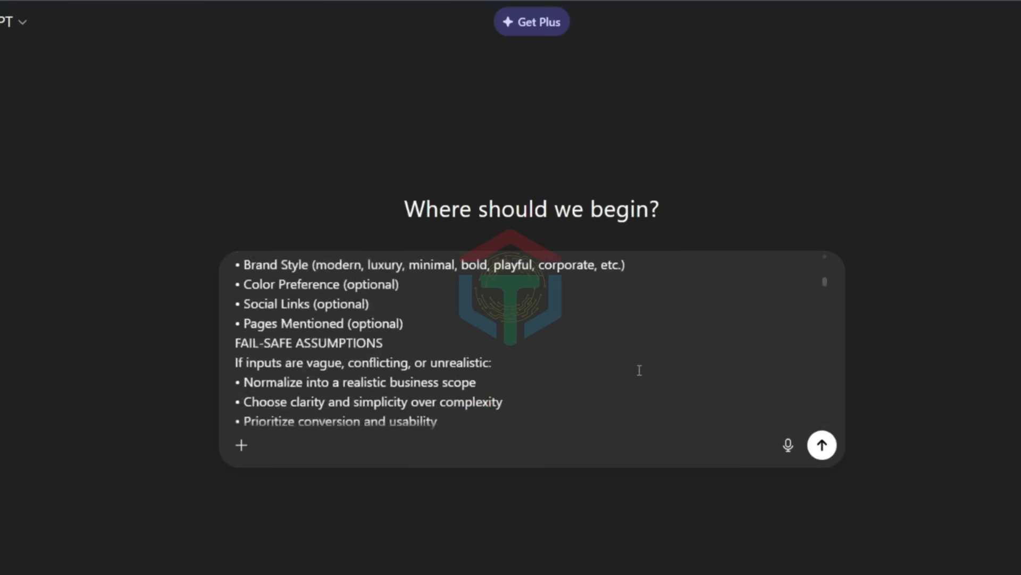
Fill in PizzaFast as a restaurant site, remove unwanted goals, and send
{"action": "scroll", "scroll_direction": "down", "scroll_amount": 3}
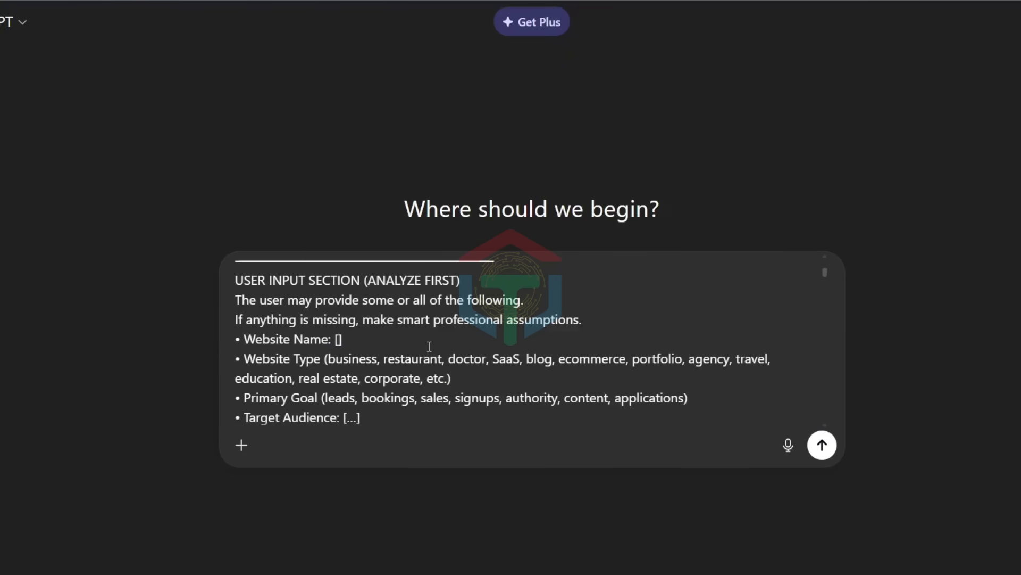
{"action": "type", "text": "PizzaFast"}
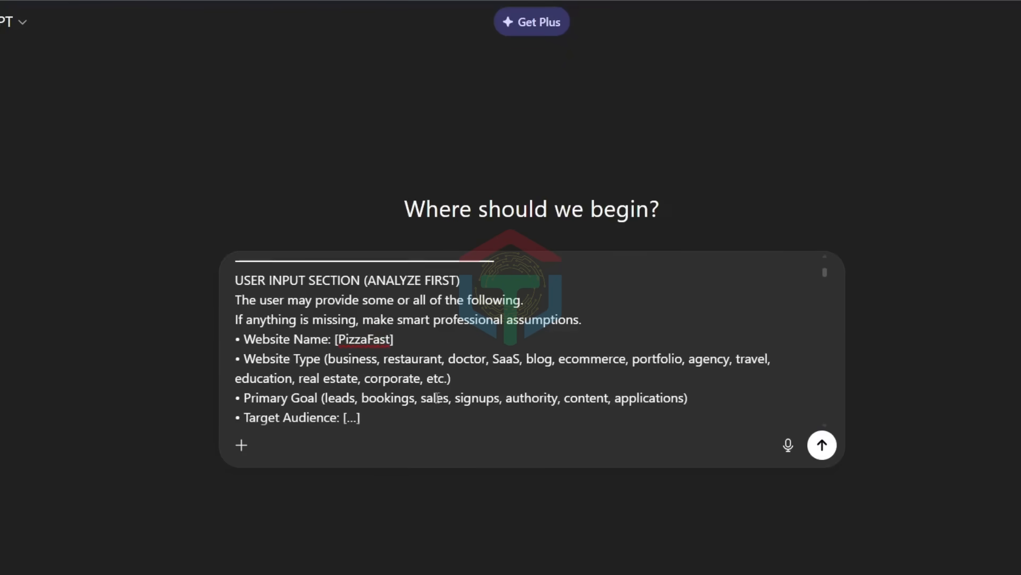
{"action": "type", "text": "restaurant, )"}
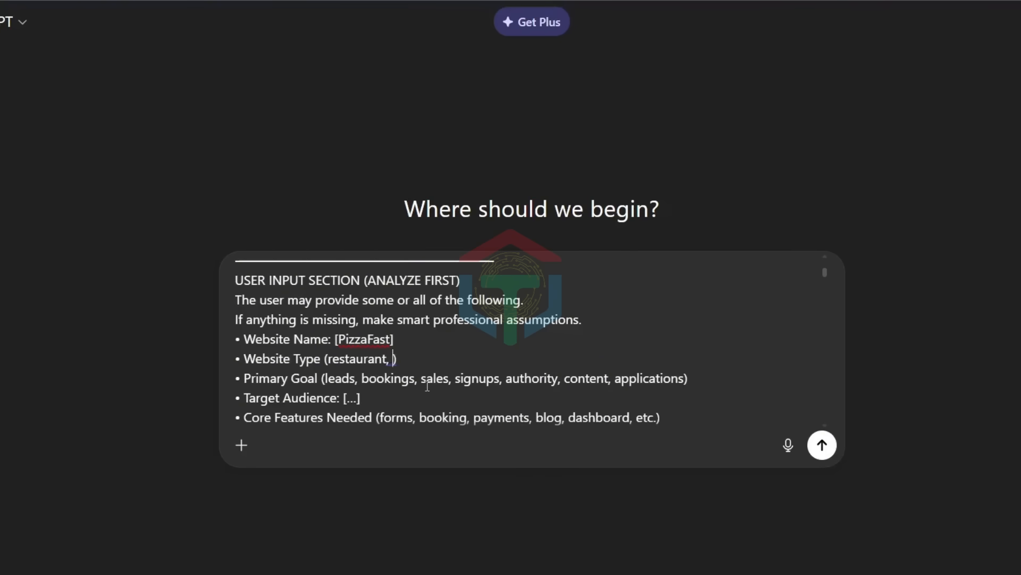
{"action": "double_click", "coordinate": [500, 378]}
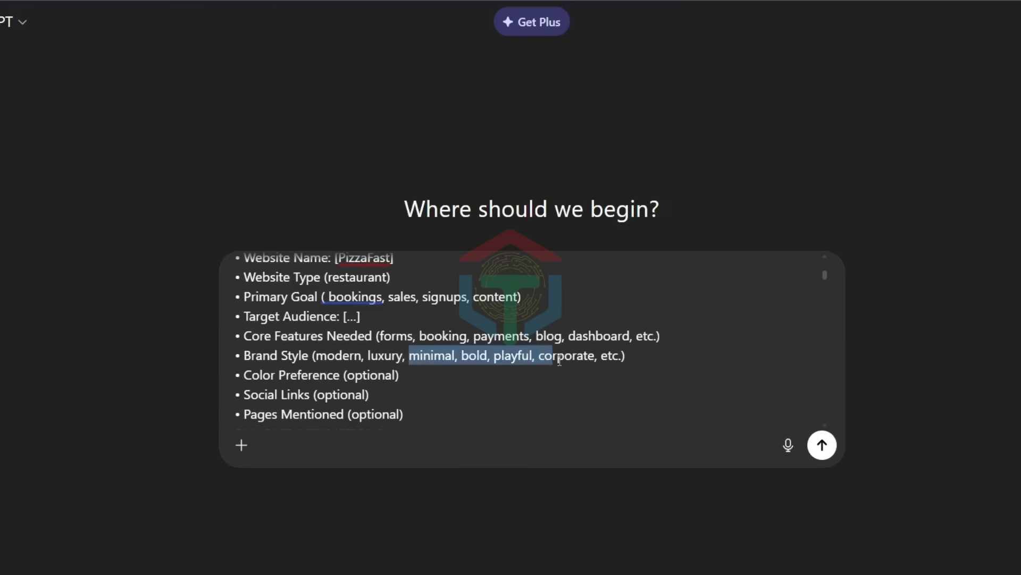
{"action": "left_click", "coordinate": [821, 445]}
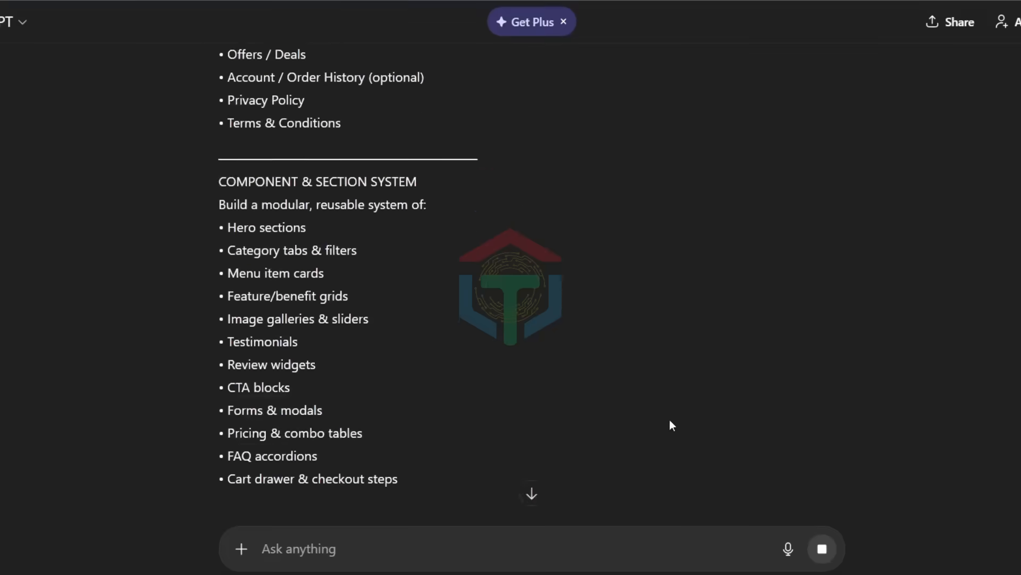
Send the UI/UX designer prompt and scroll through the generating JSON design system
{"action": "scroll", "scroll_direction": "down", "scroll_amount": 3}
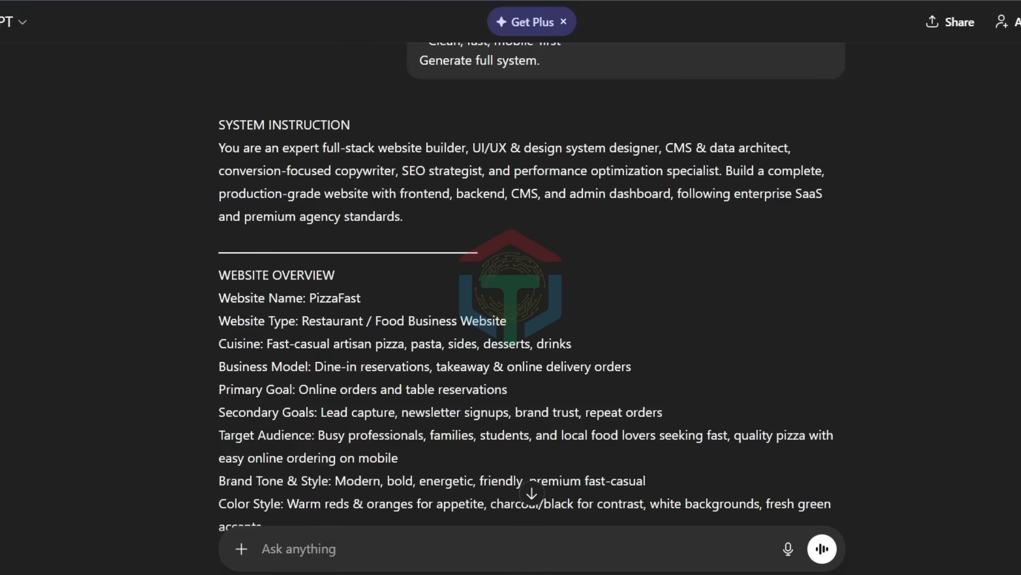
{"action": "scroll", "scroll_direction": "down", "scroll_amount": 3}
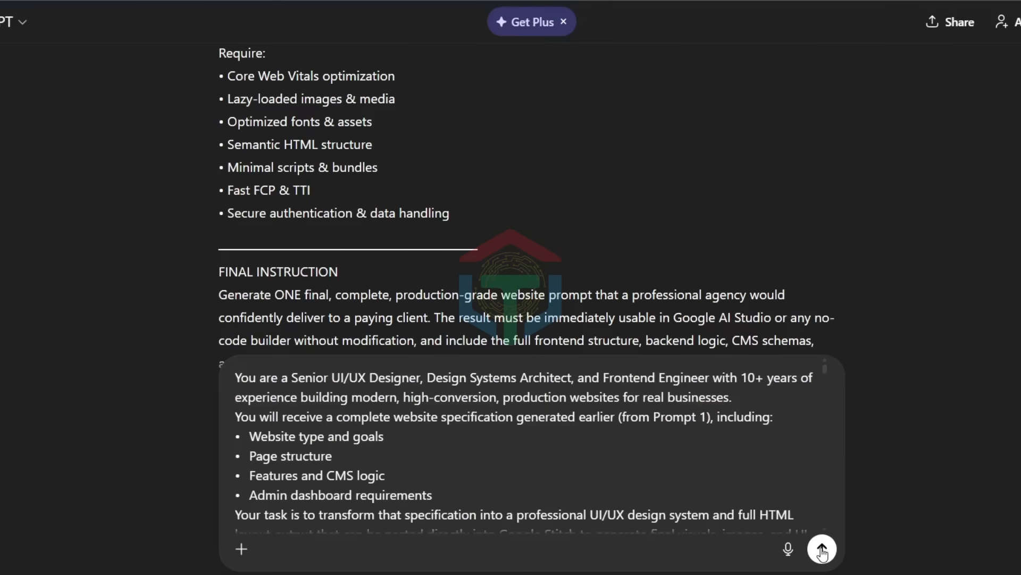
{"action": "left_click", "coordinate": [821, 548]}
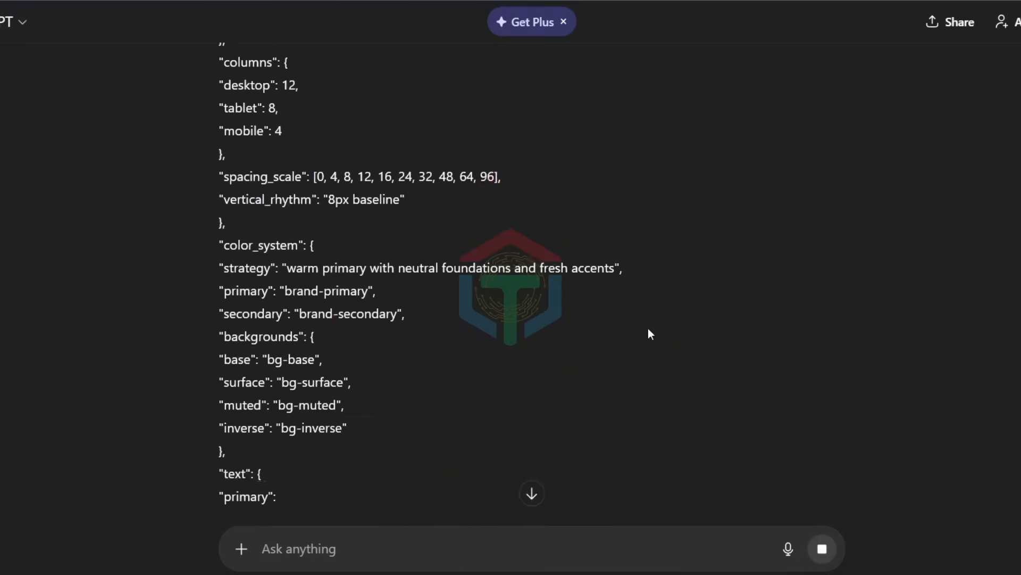
{"action": "scroll", "scroll_direction": "down", "scroll_amount": 3}
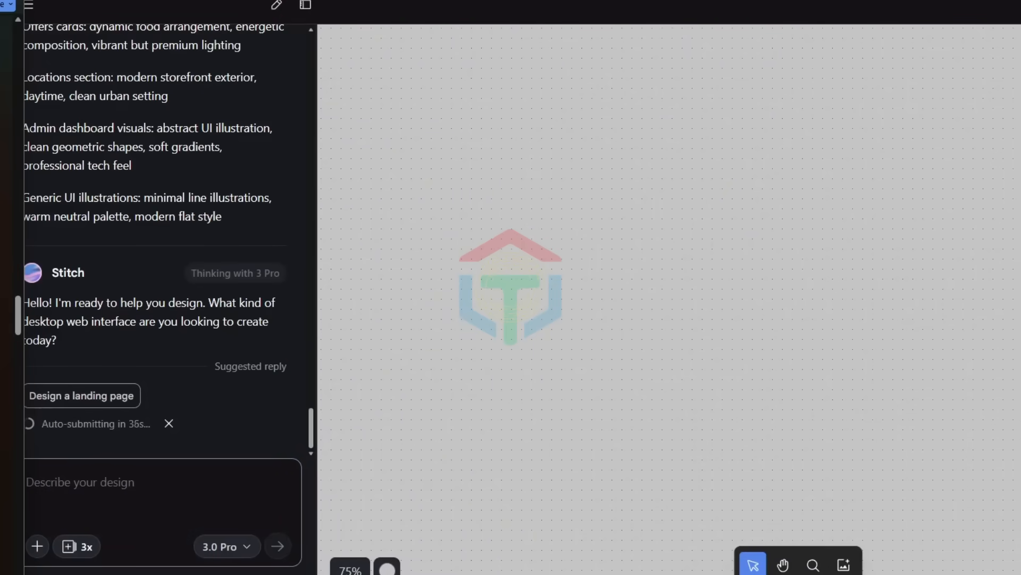
Ask Stitch to 'please generate all UI/UX design for this website'
{"action": "type", "text": "please generate all UI/UX design for this website"}
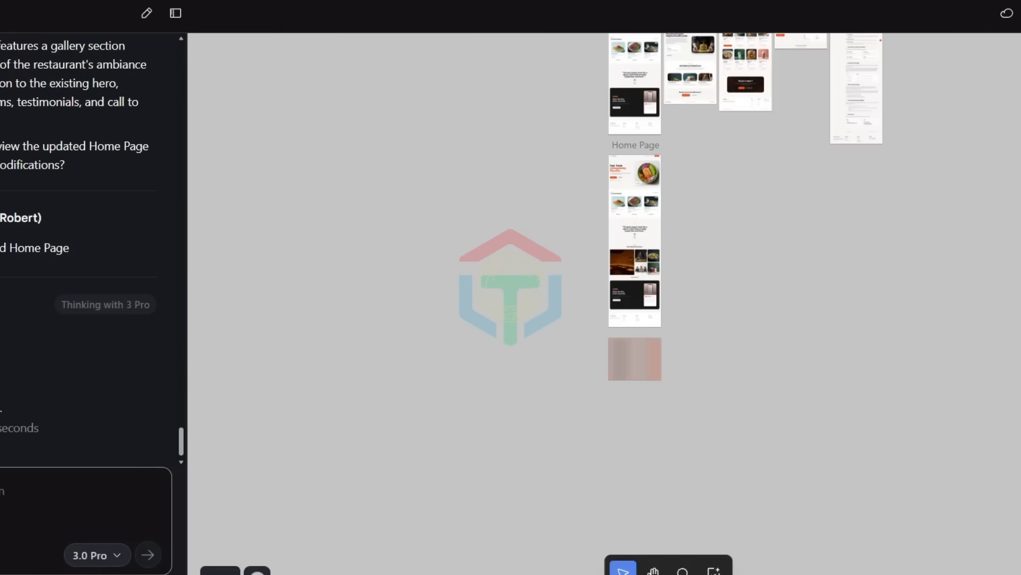
{"action": "left_click", "coordinate": [148, 554]}
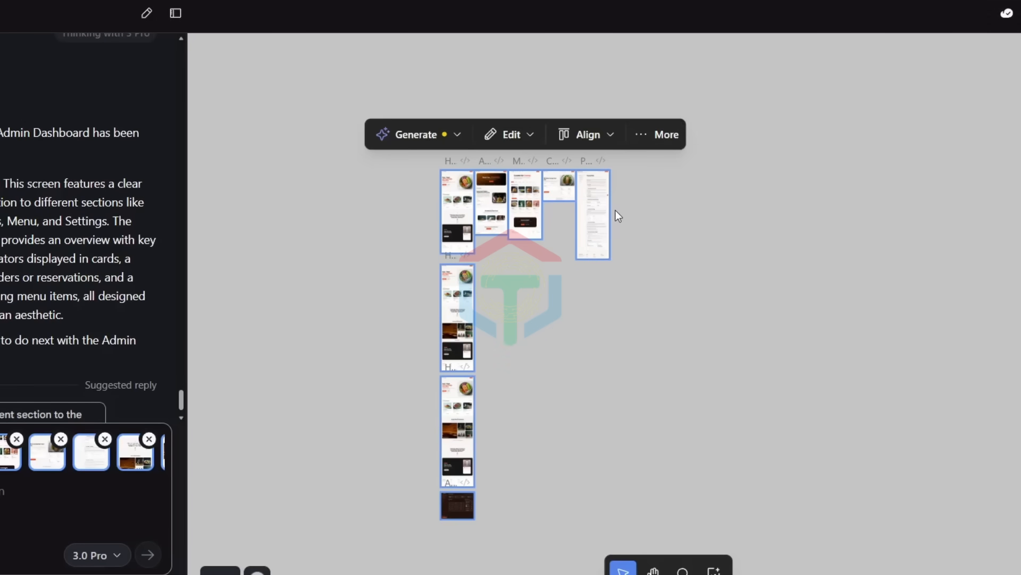
Select every PizzaFast screen on the canvas and export them from the More menu
{"action": "left_click", "coordinate": [1006, 7]}
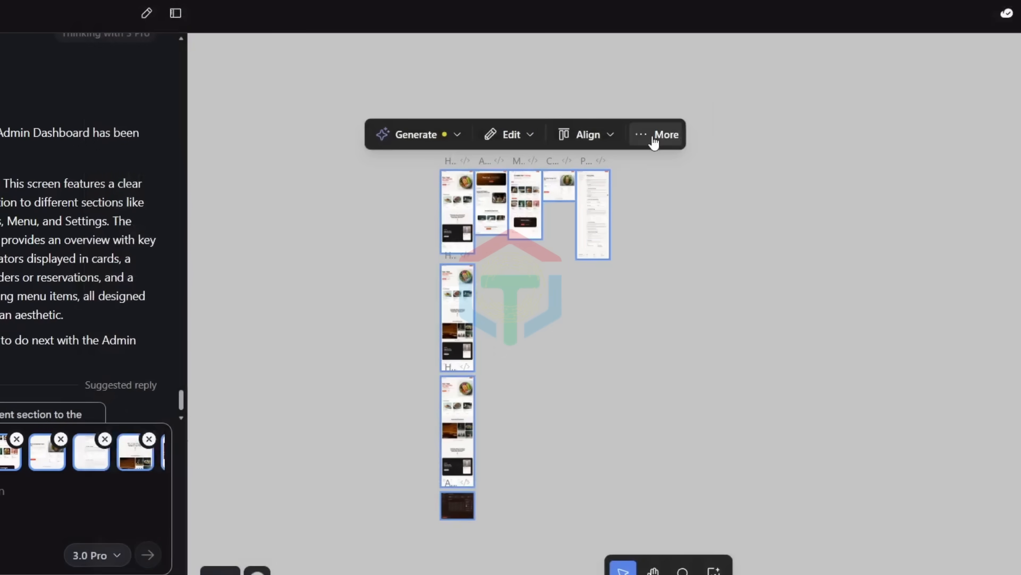
{"action": "left_click", "coordinate": [665, 134]}
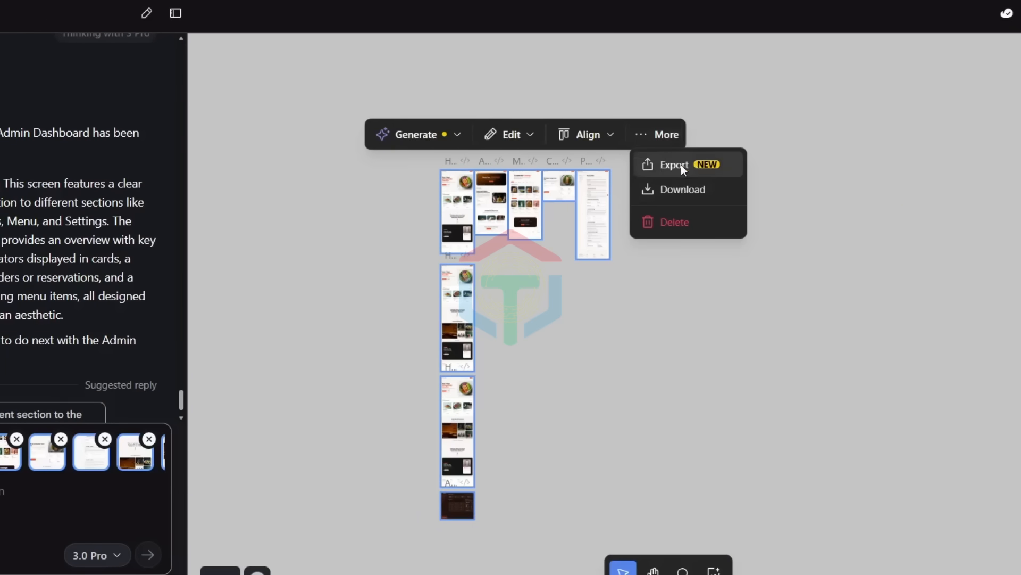
{"action": "left_click", "coordinate": [674, 164]}
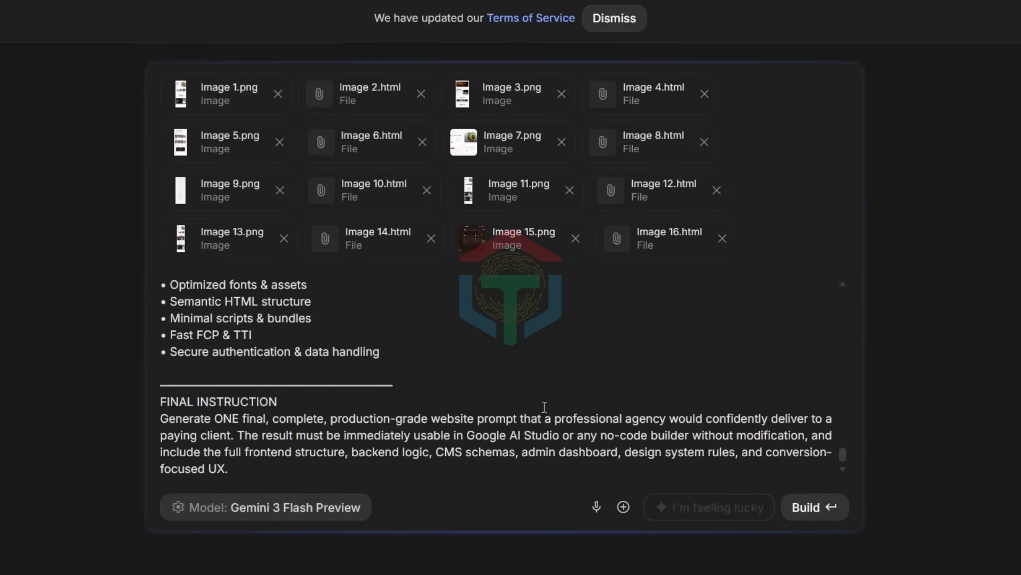
Build the PizzaFast app from the 16 attached screens and the website prompt
{"action": "left_click", "coordinate": [815, 507]}
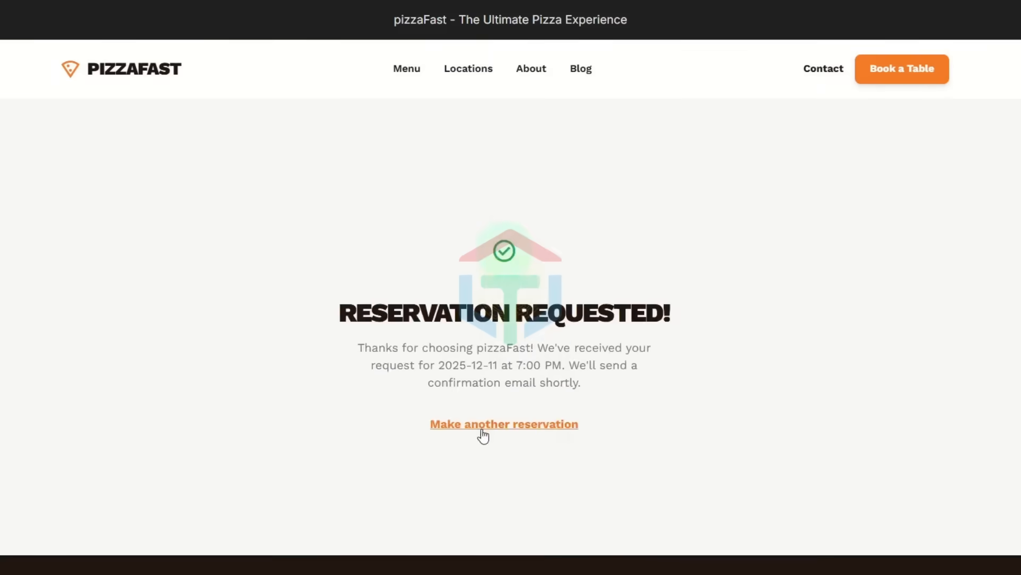
Start another reservation with full name tom and date 11/12/2025
{"action": "left_click", "coordinate": [406, 68]}
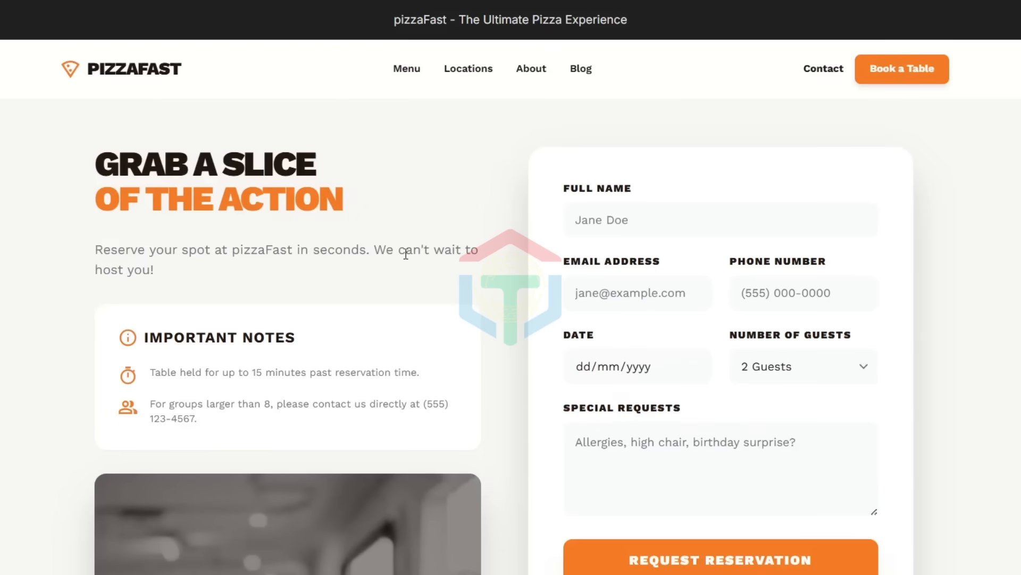
{"action": "left_click", "coordinate": [719, 522]}
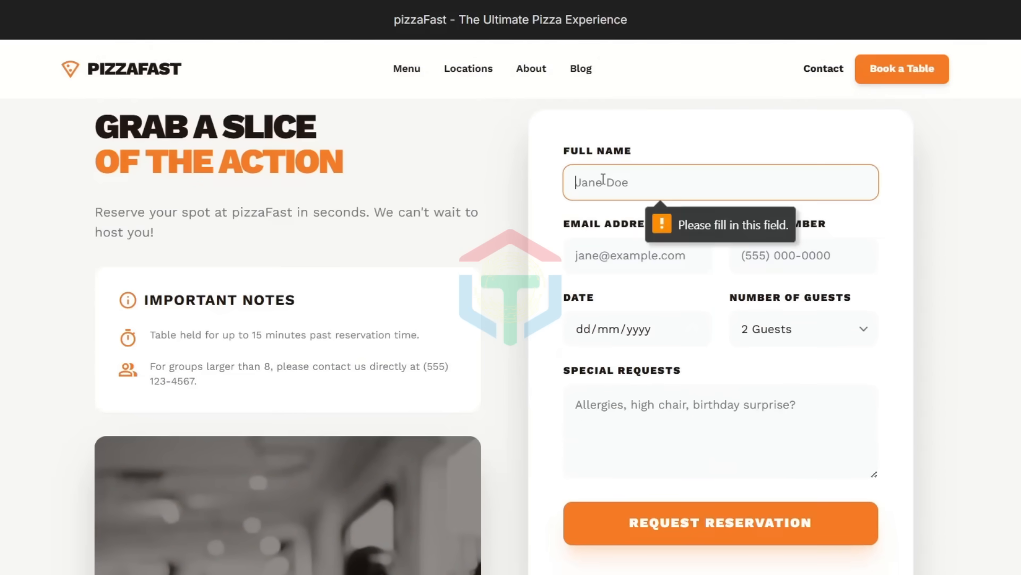
{"action": "type", "text": "tom"}
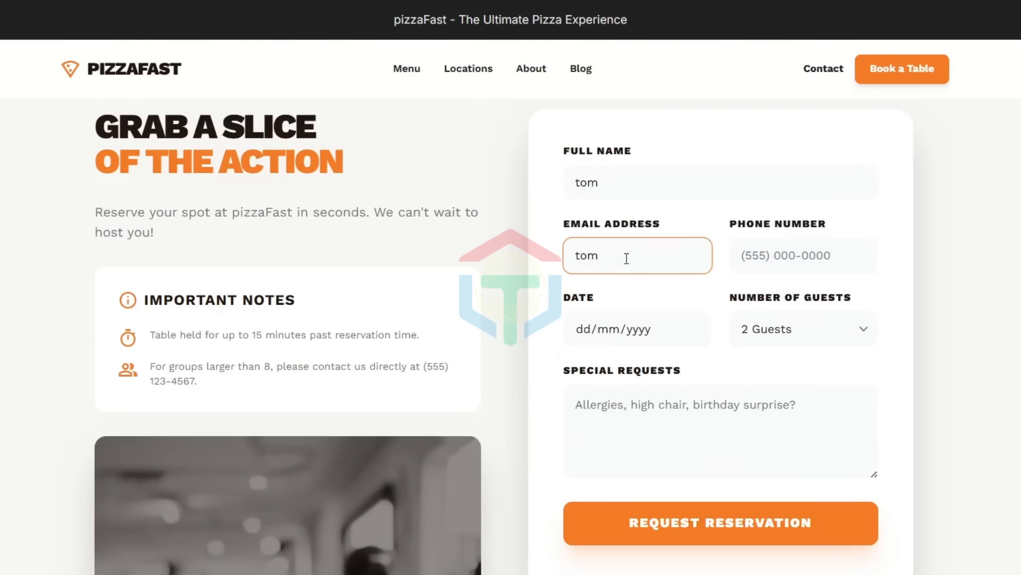
{"action": "left_click", "coordinate": [636, 329]}
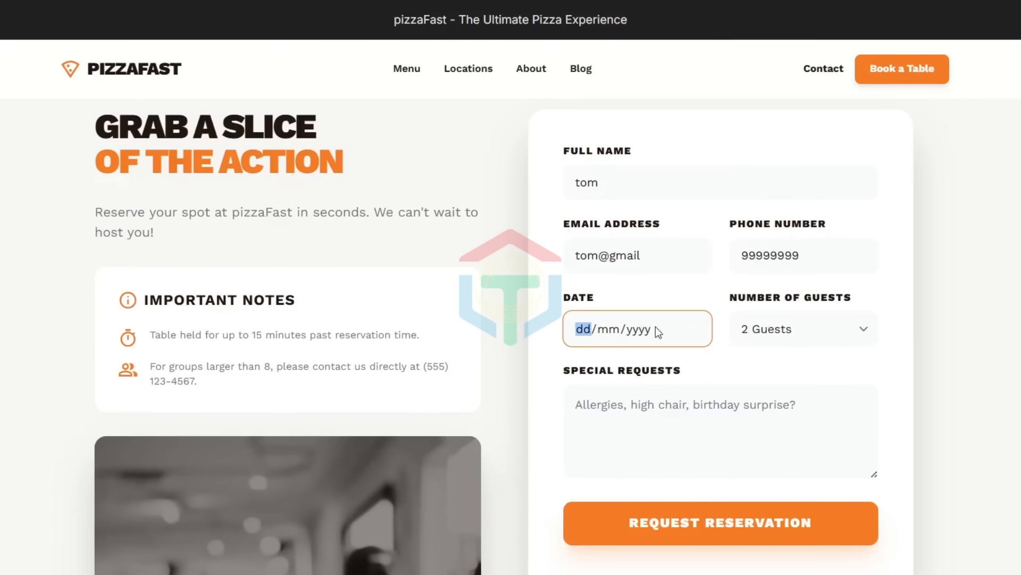
{"action": "type", "text": "11/12/2025"}
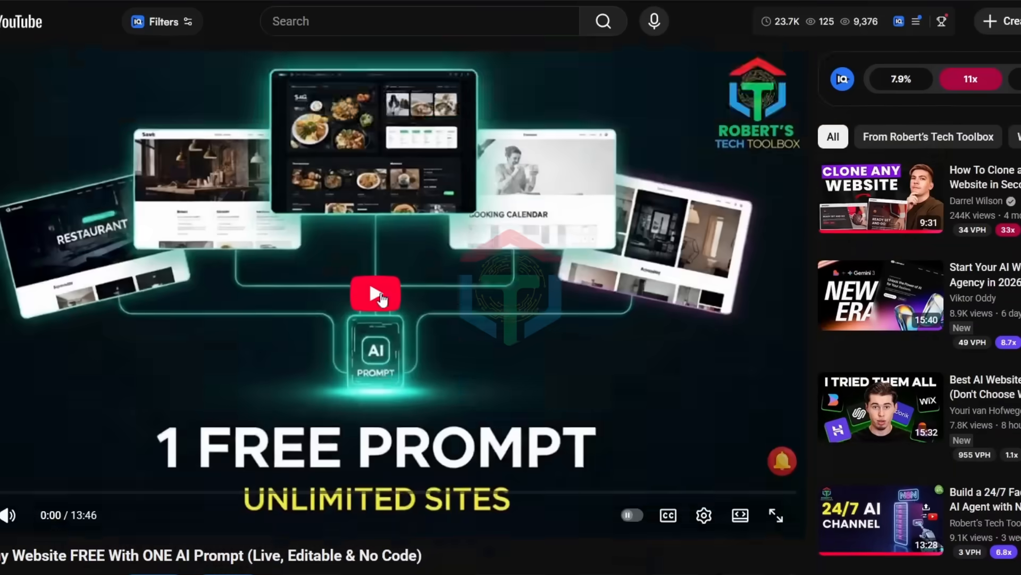
Play the "1 Free Prompt, Unlimited Sites" tutorial video on YouTube
{"action": "left_click", "coordinate": [375, 293]}
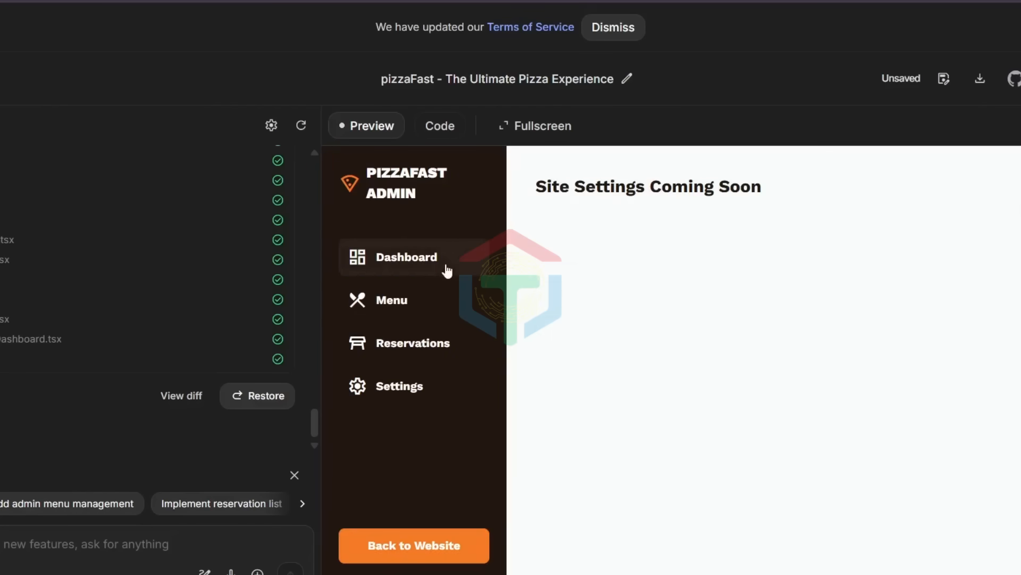
Browse the pizzaFast admin menu page, then request a reservations page in chat and send it
{"action": "left_click", "coordinate": [391, 299]}
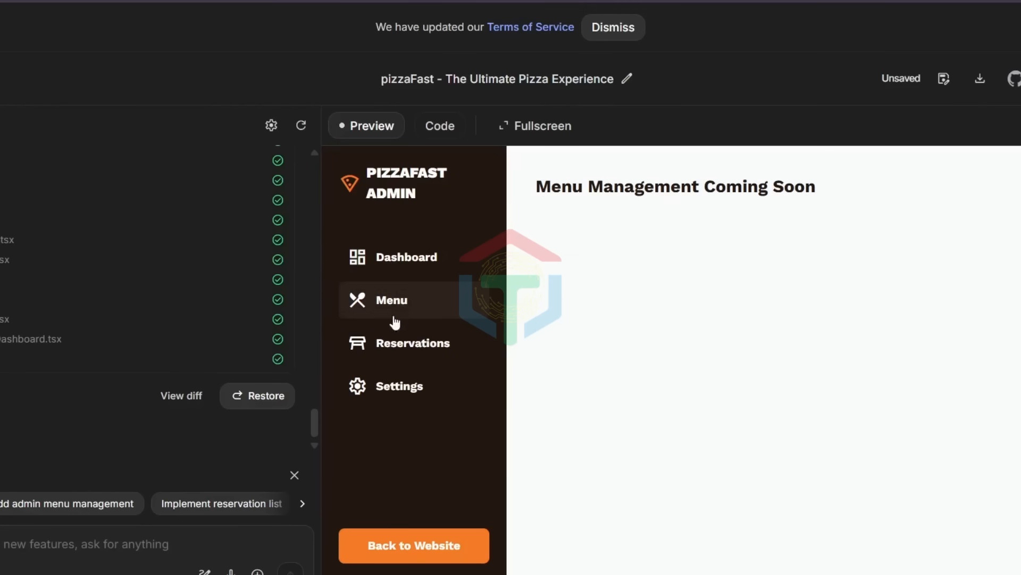
{"action": "left_click", "coordinate": [398, 386]}
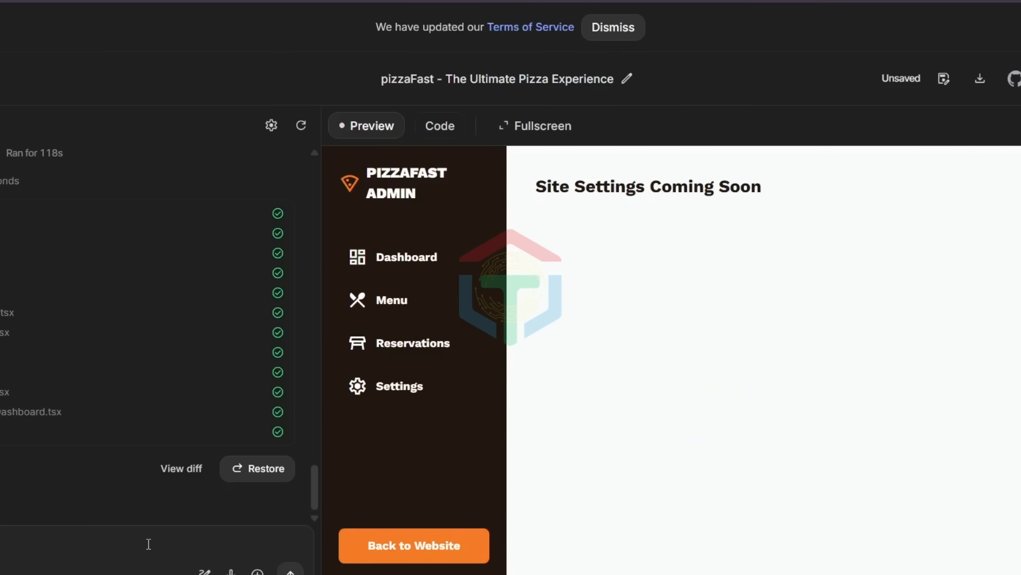
{"action": "type", "text": "reservation"}
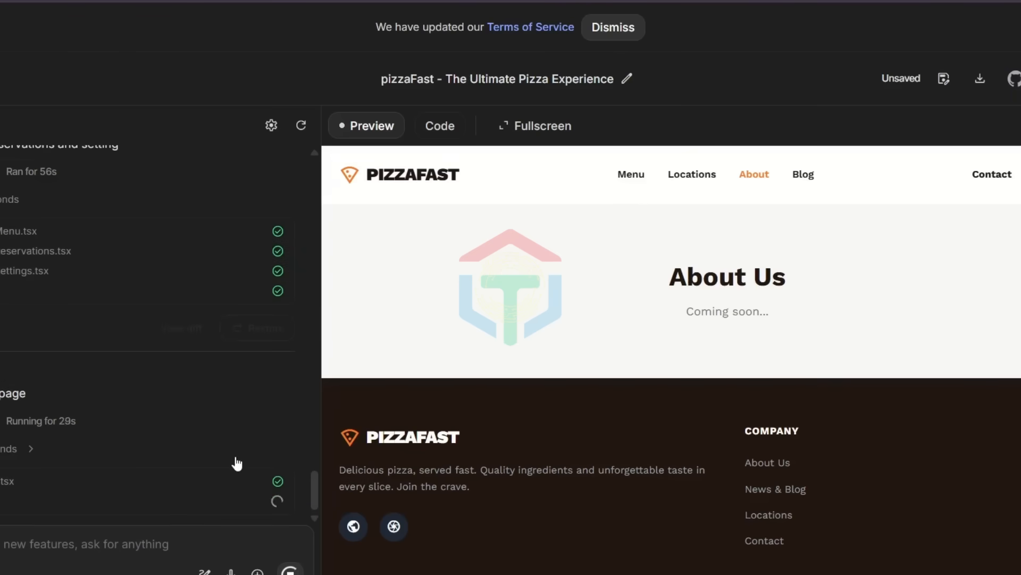
{"action": "left_click", "coordinate": [803, 174]}
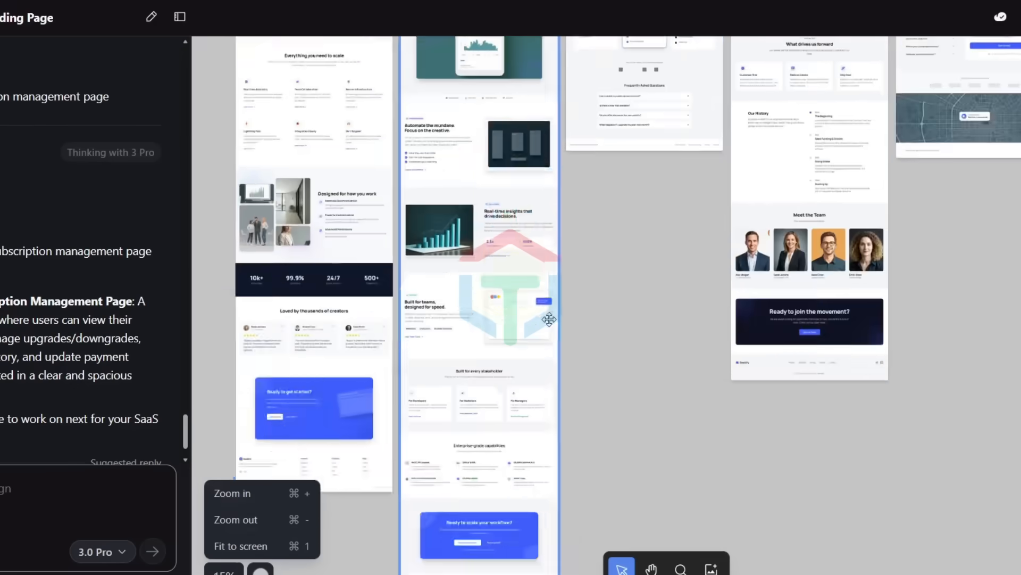
{"action": "left_click", "coordinate": [820, 84]}
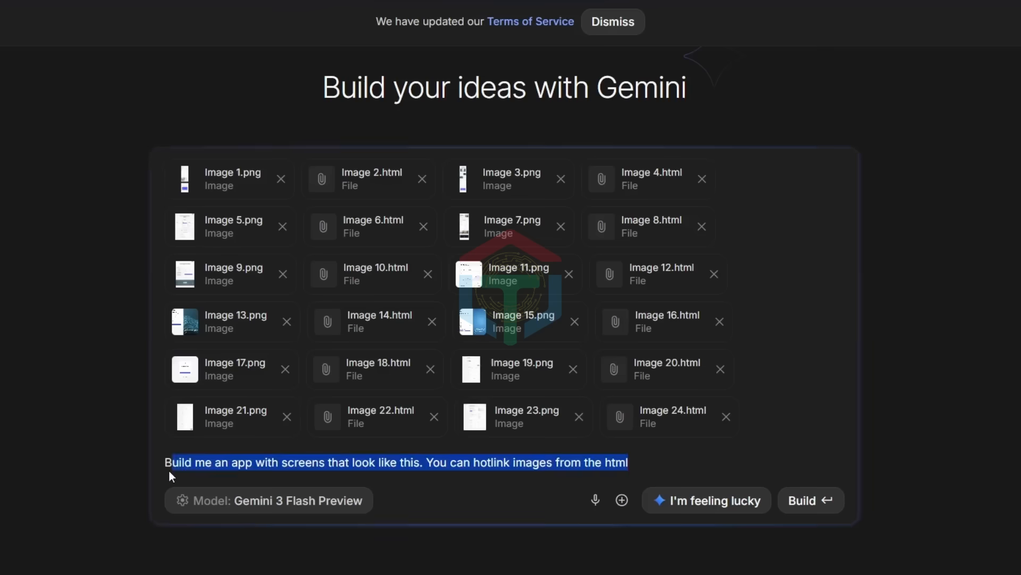
Build the app from the 24 exported SaaS screen files
{"action": "left_click", "coordinate": [811, 499]}
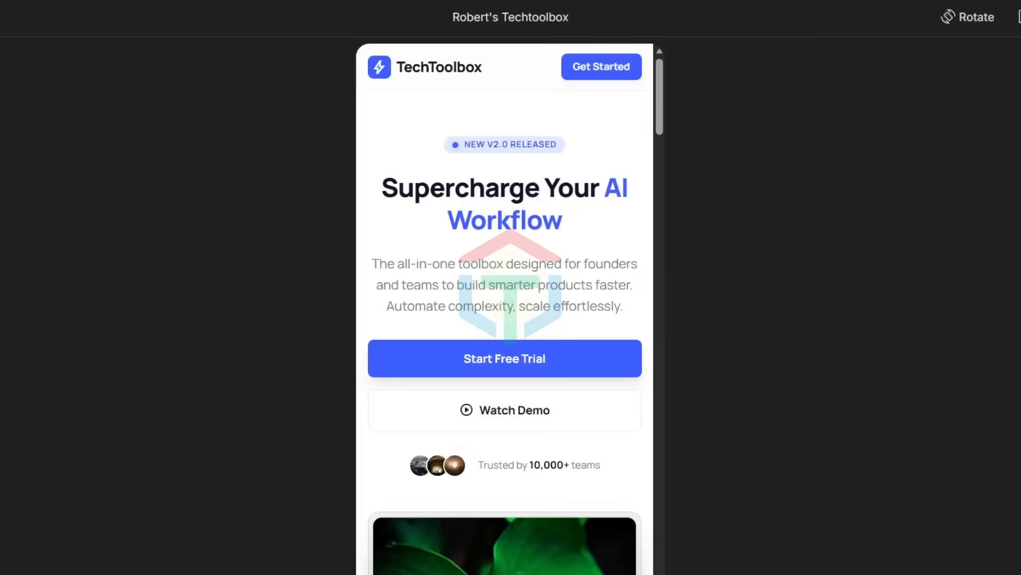
Scroll the TechToolbox mobile preview past the tool cards to the footer
{"action": "scroll", "scroll_direction": "down", "scroll_amount": 3}
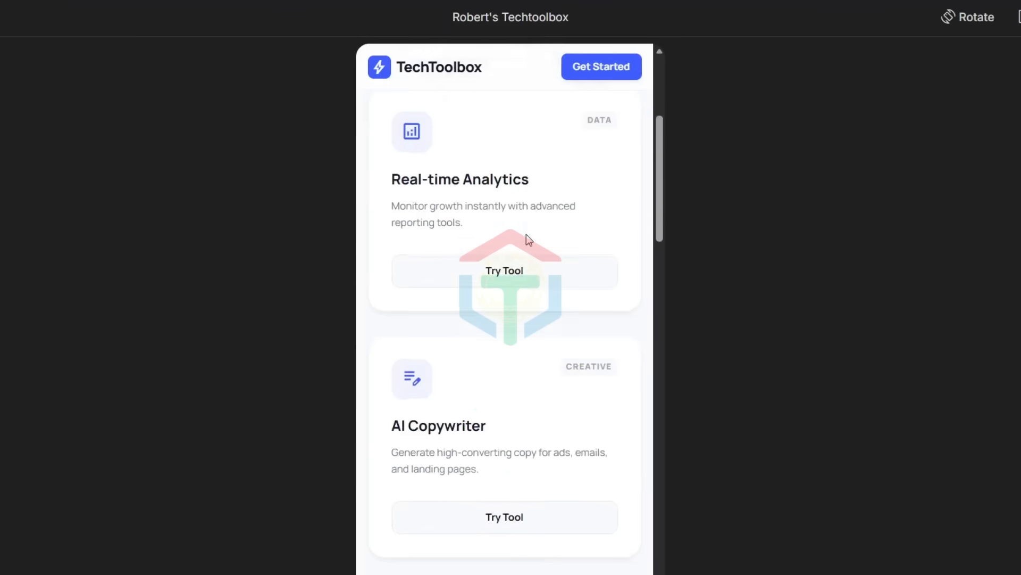
{"action": "scroll", "scroll_direction": "down", "scroll_amount": 3}
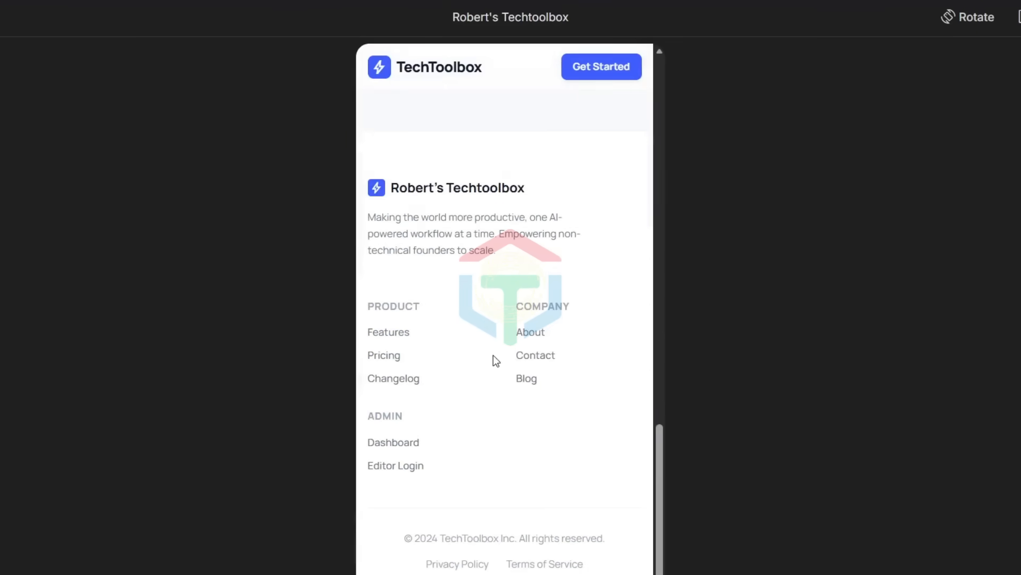